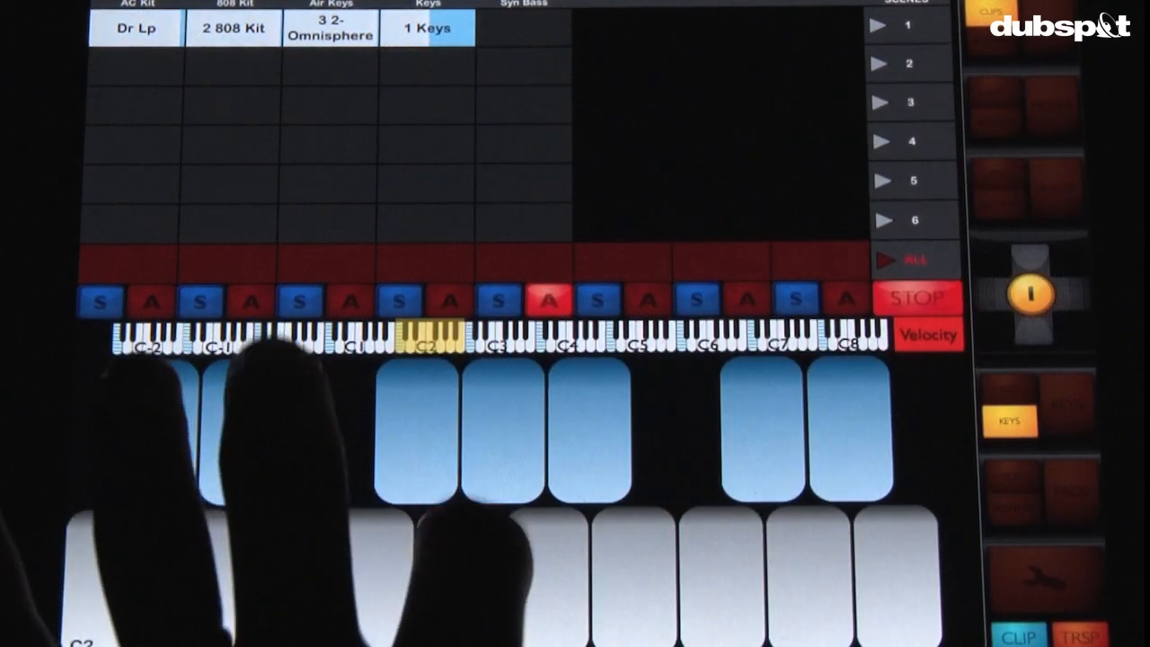
Play bass notes on the Syn Bass keyboard view at touch-sensitive velocity, minimum velocity 27.
{"action": "left_click", "coordinate": [458, 575]}
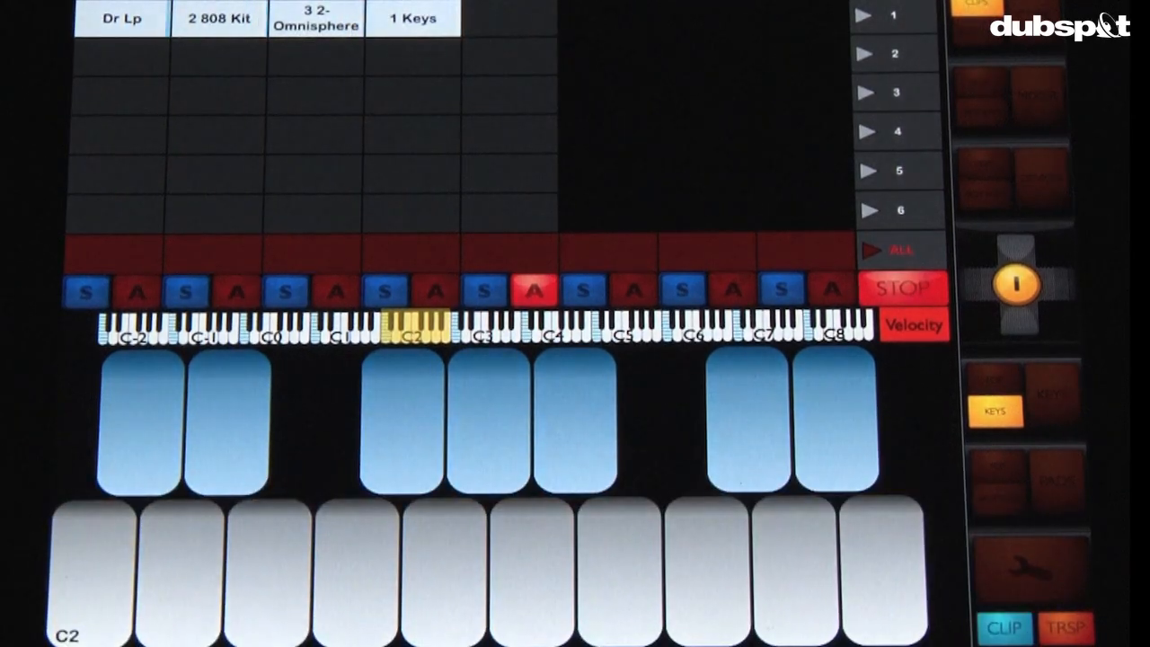
{"action": "left_click", "coordinate": [913, 323]}
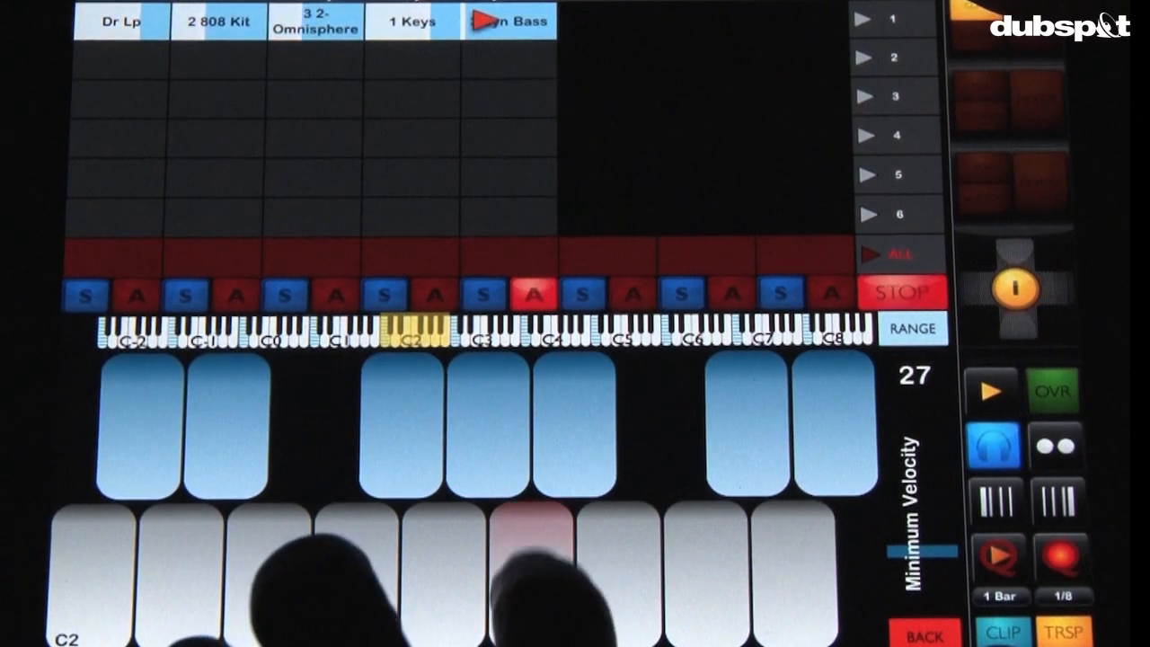
{"action": "left_click", "coordinate": [435, 556]}
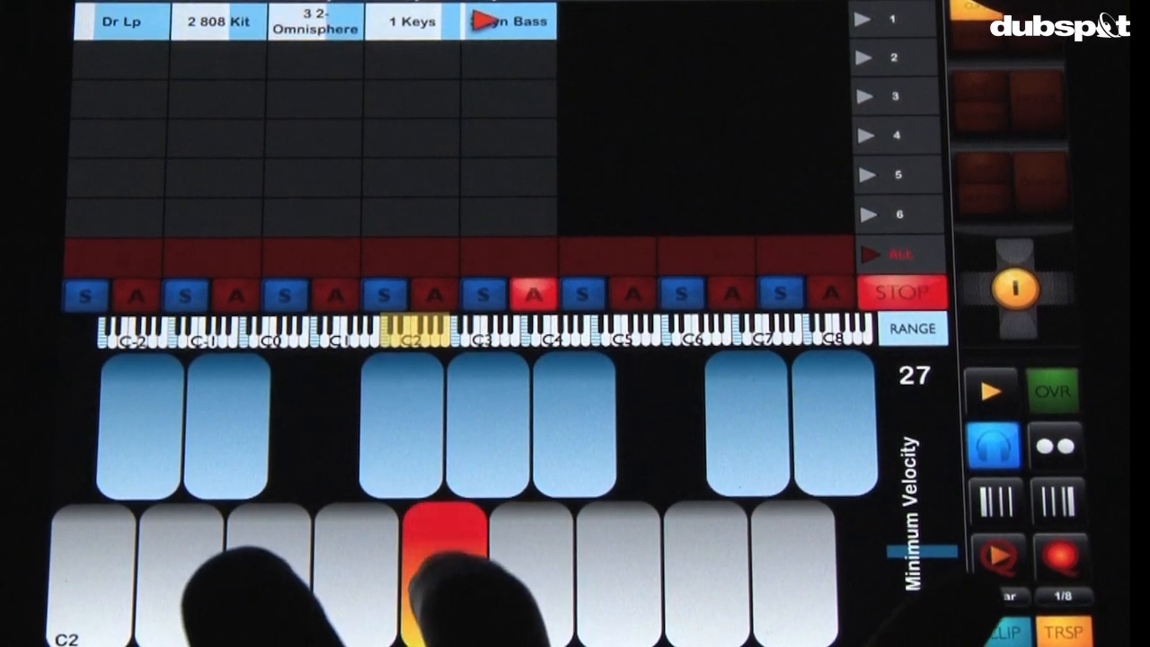